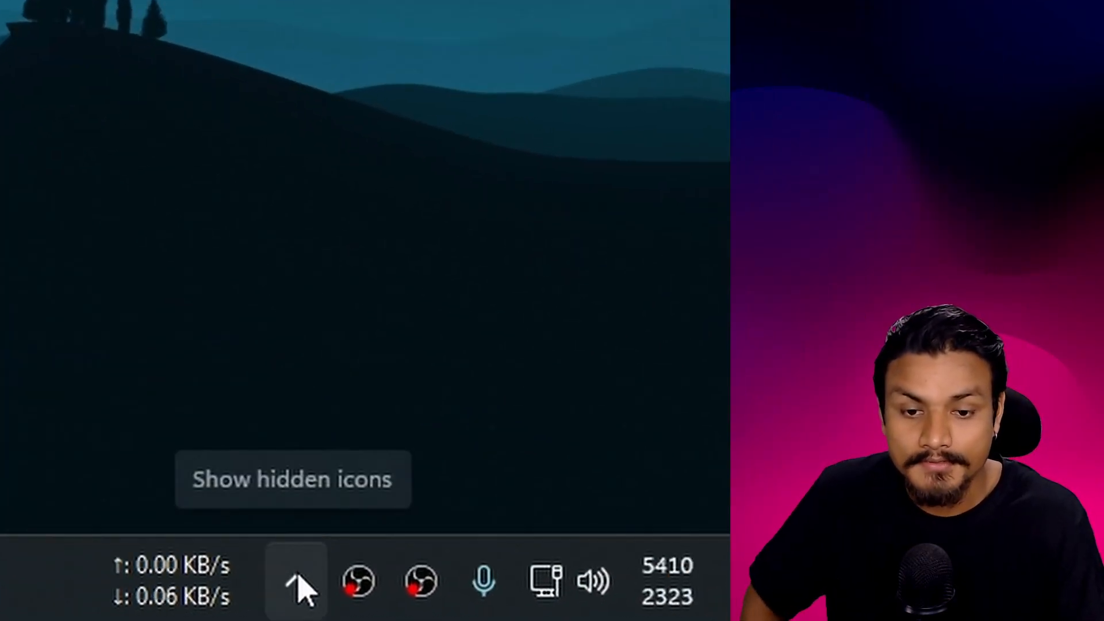
Expand and collapse the system tray's hidden notification icons a few times.
left_click(295, 582)
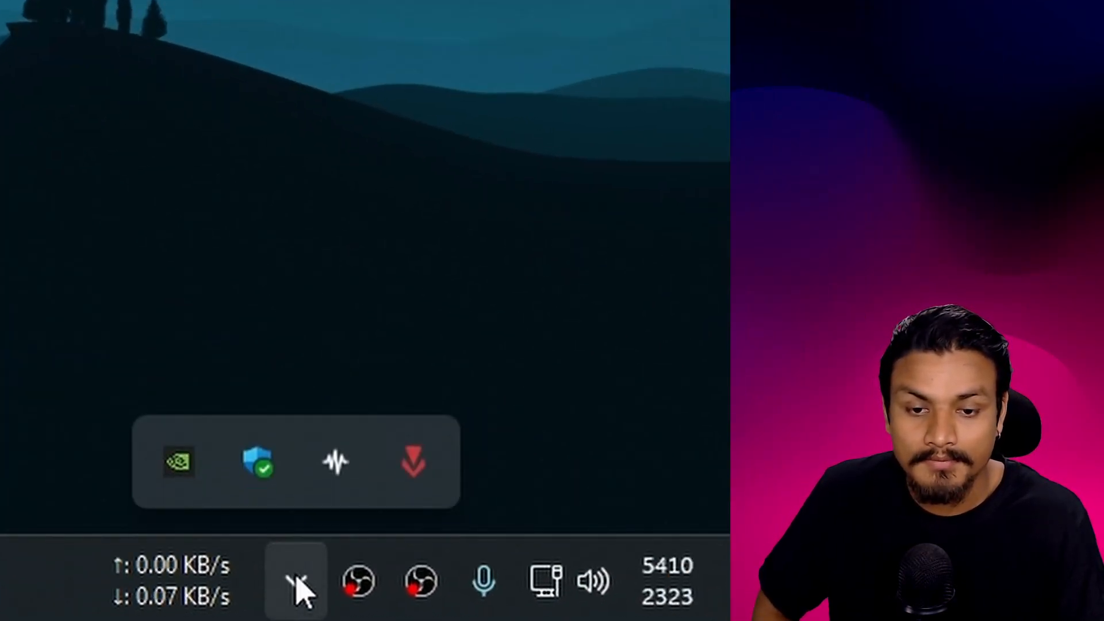
left_click(295, 582)
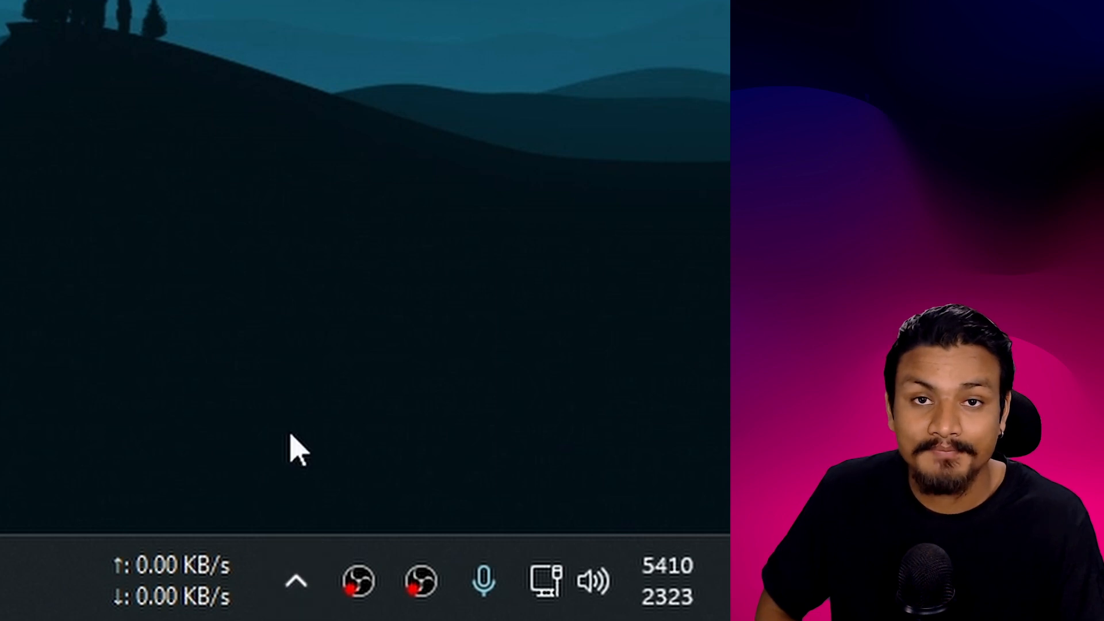
left_click(296, 580)
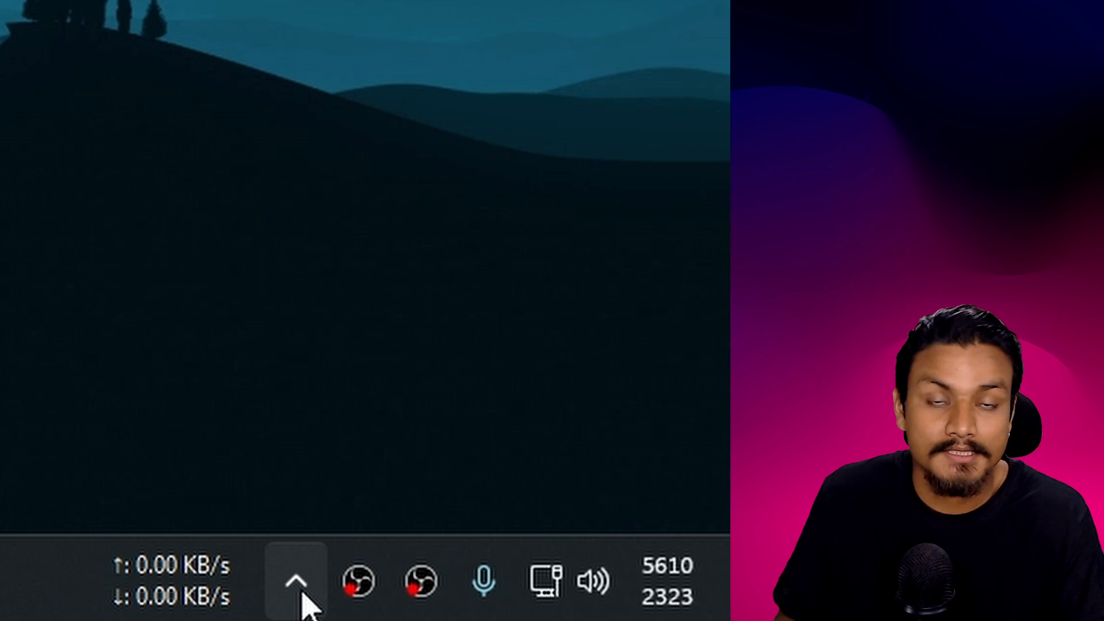
left_click(294, 581)
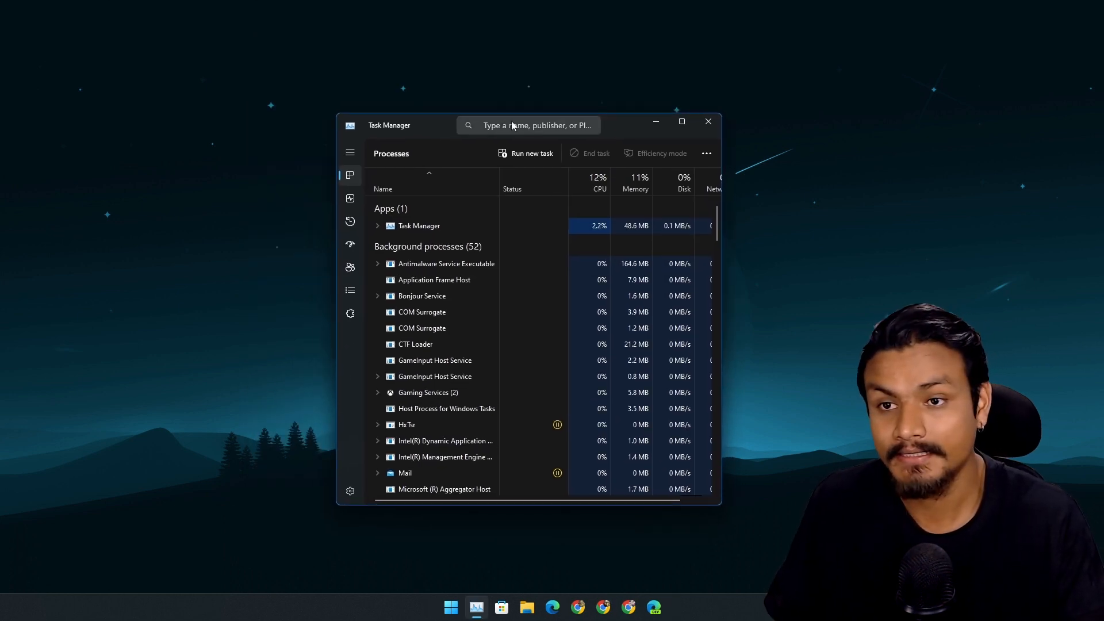
Filter Task Manager processes for 'mail', then clear the filter and close Task Manager.
left_click(679, 121)
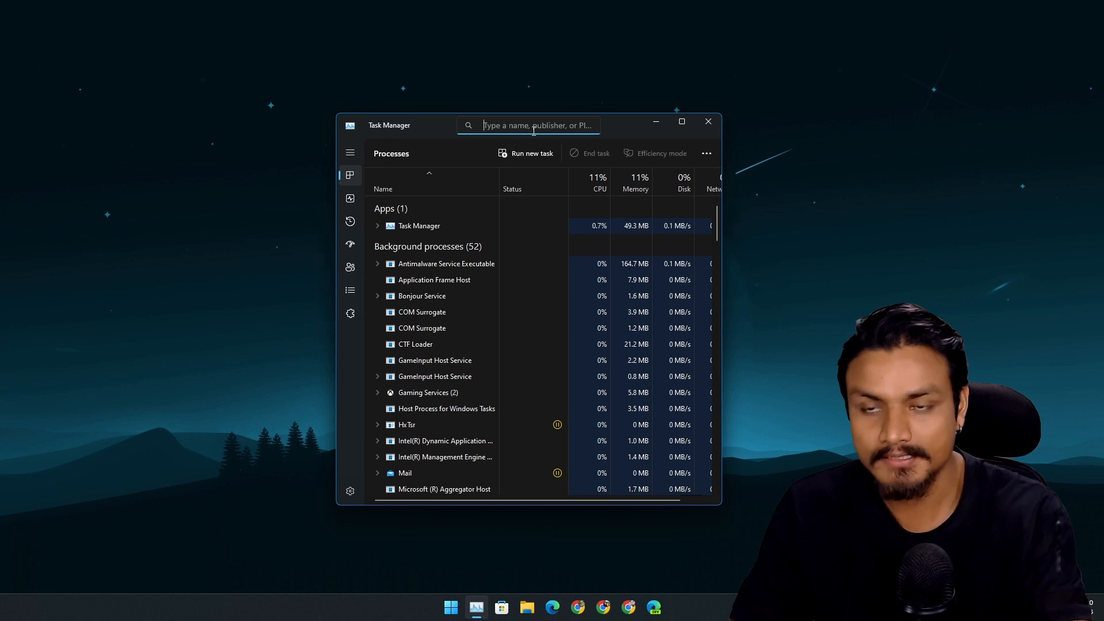
scroll("down", 3)
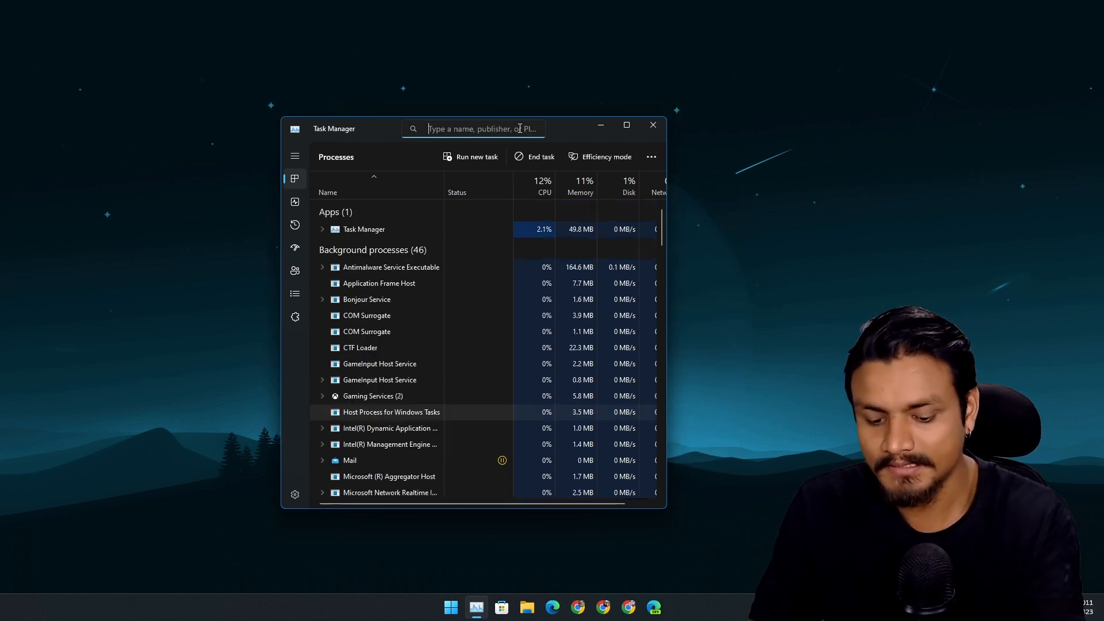
type("mail")
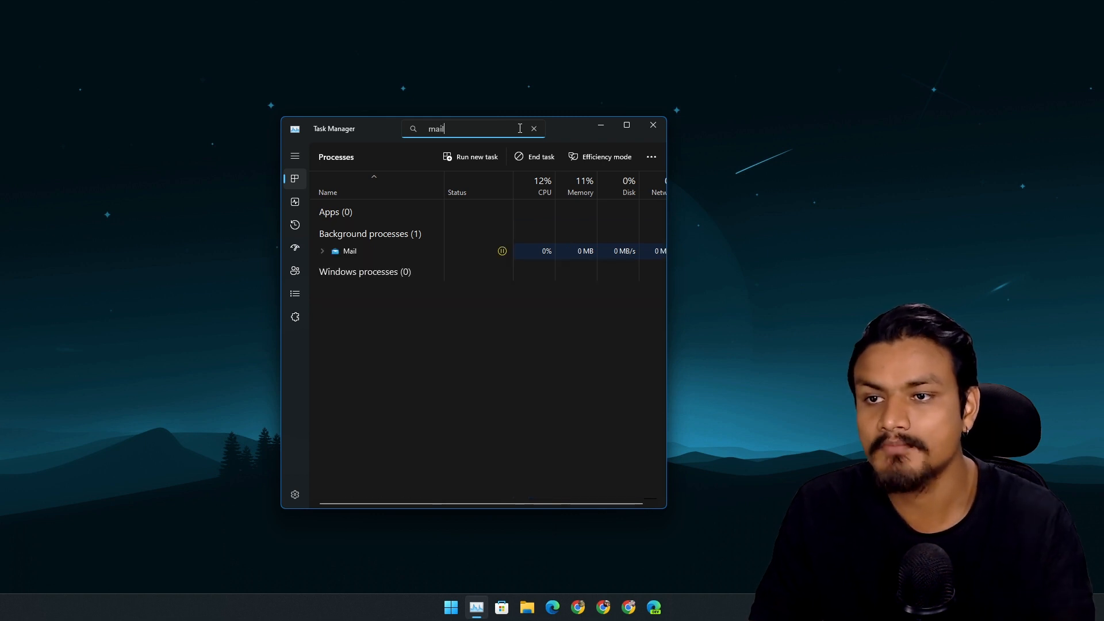
right_click(350, 250)
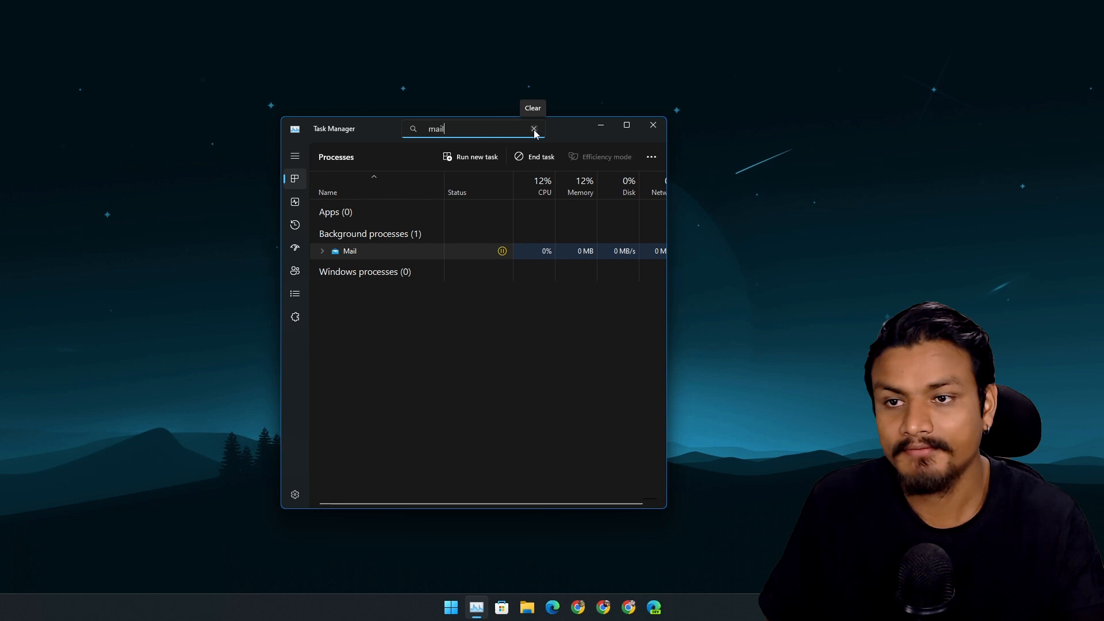
left_click(533, 129)
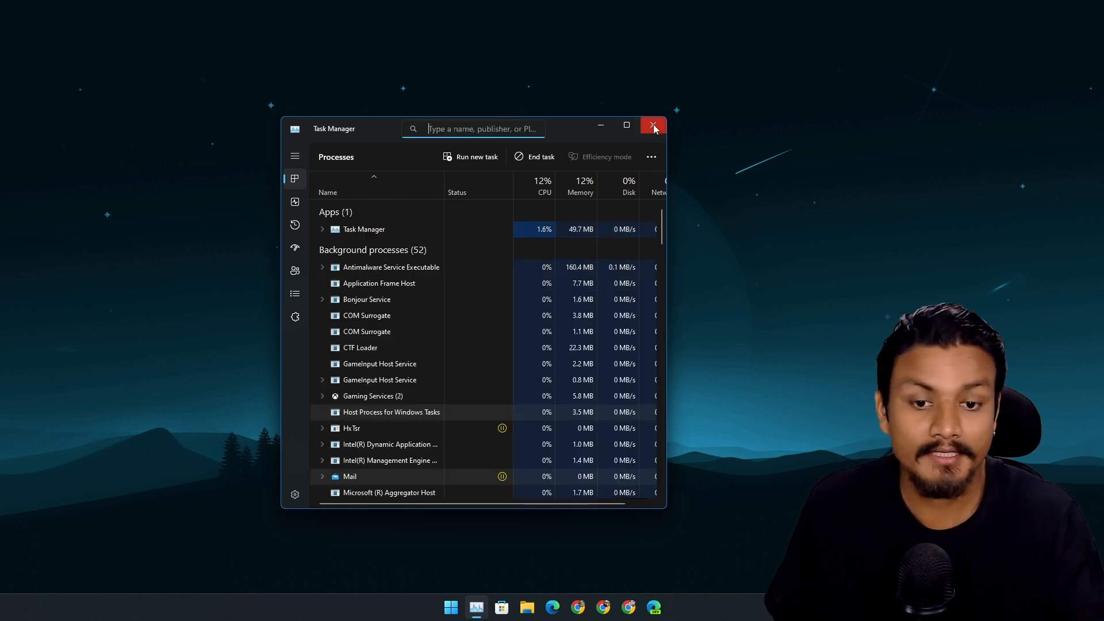
left_click(652, 125)
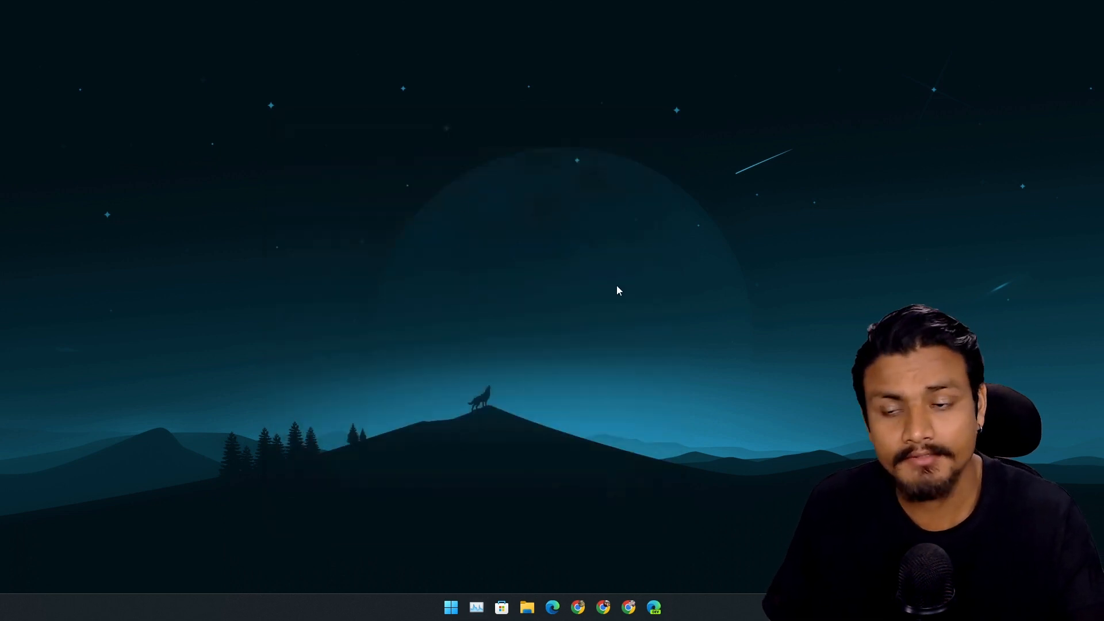
Set taskbar search to a full search box and try a quick query 'ahaha'.
left_click(449, 605)
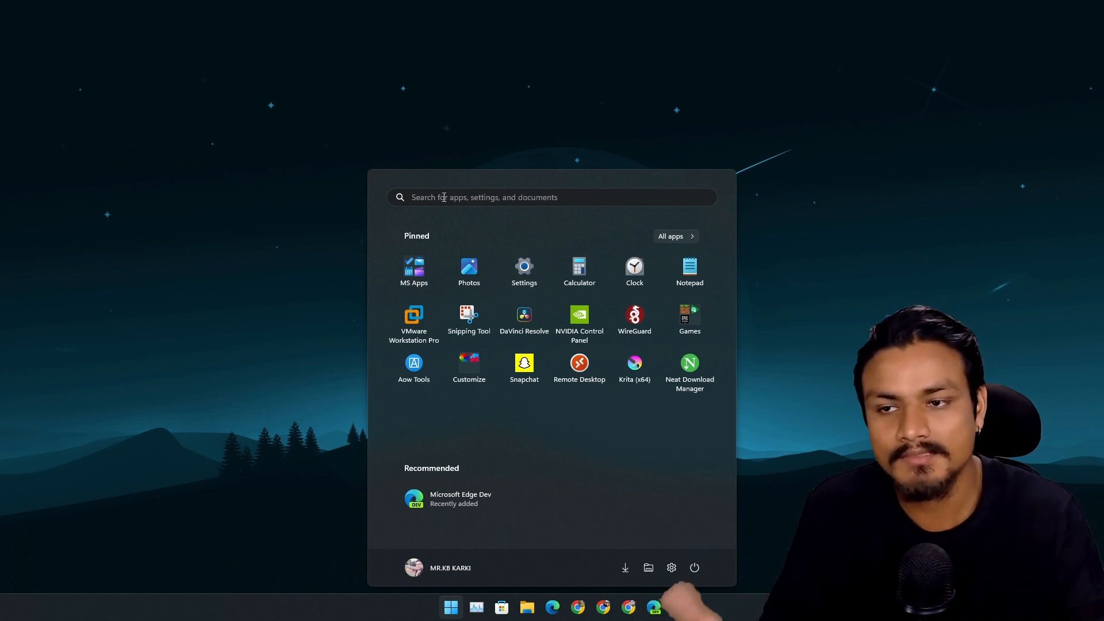
mouse_move(391, 197)
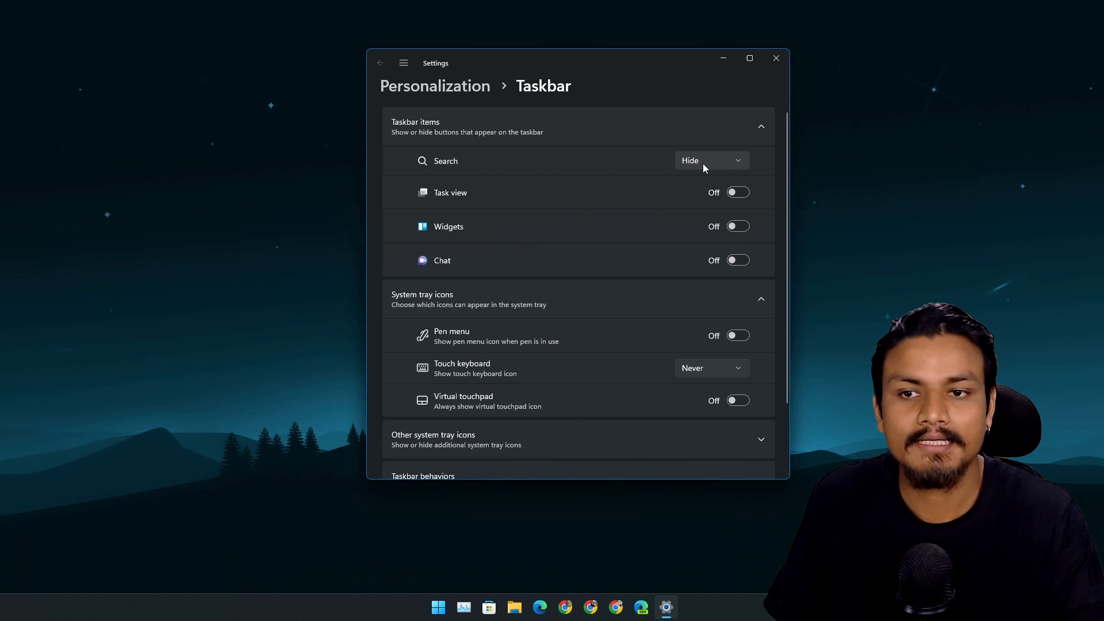
left_click(710, 161)
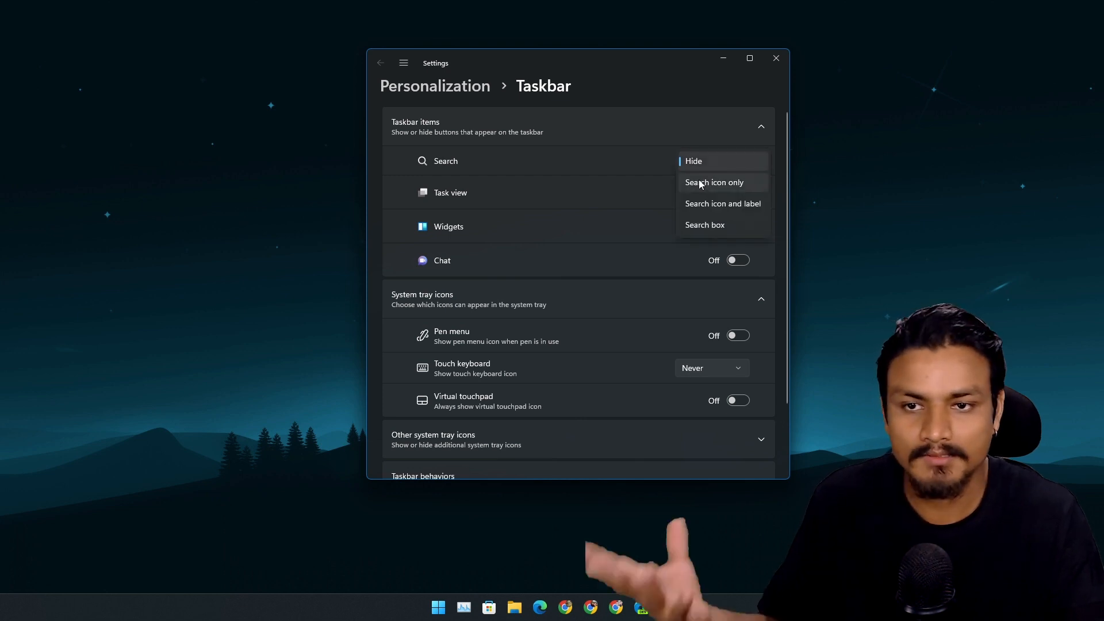
left_click(704, 224)
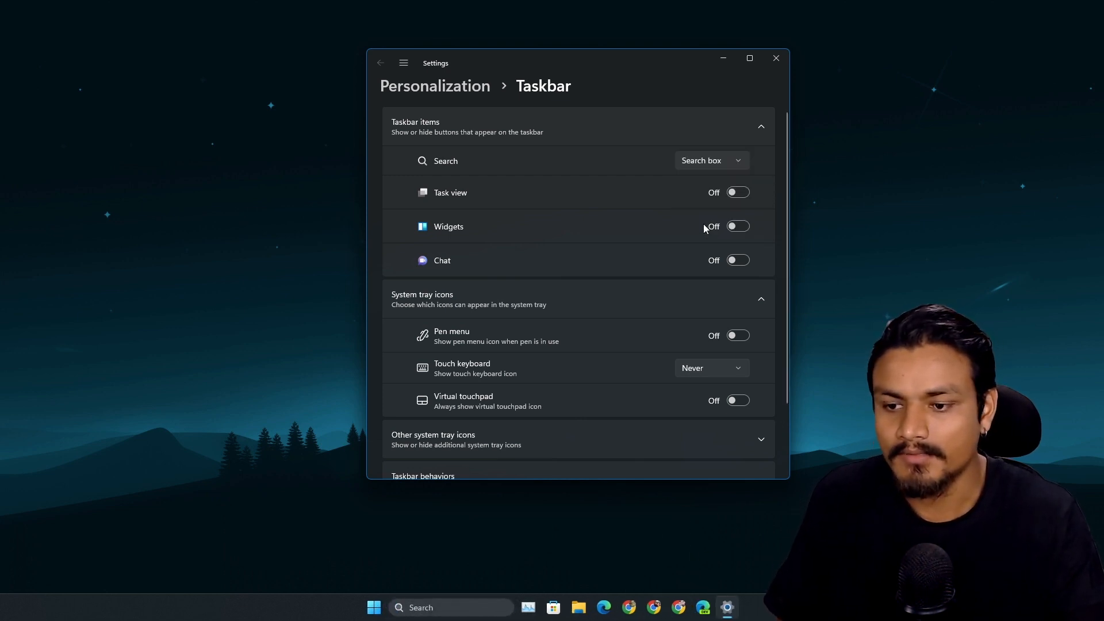
left_click(386, 607)
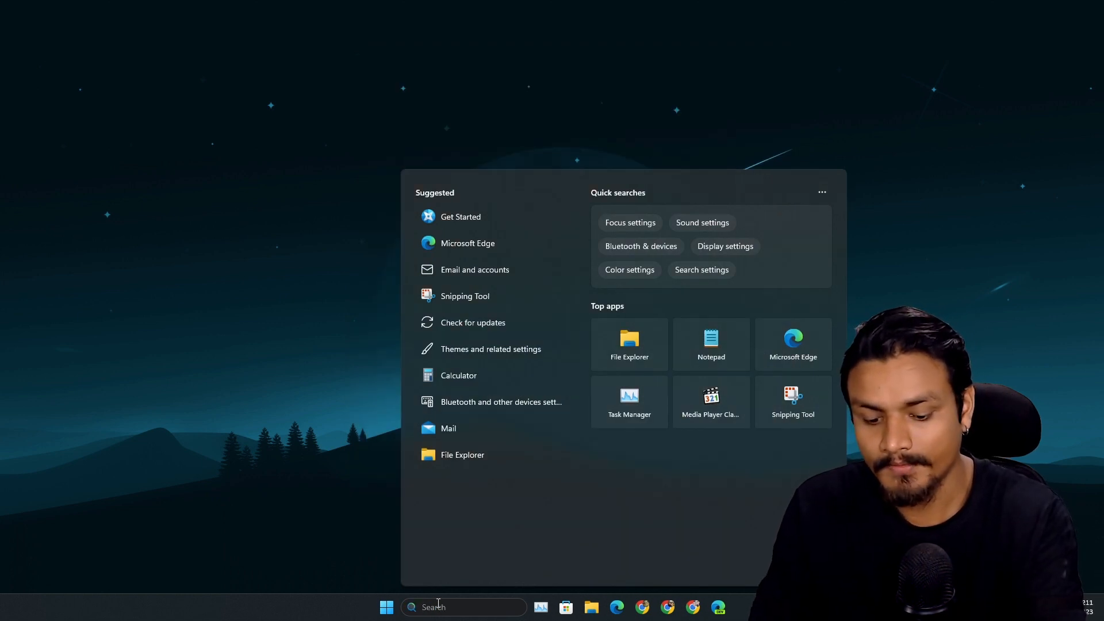
type("ahaha")
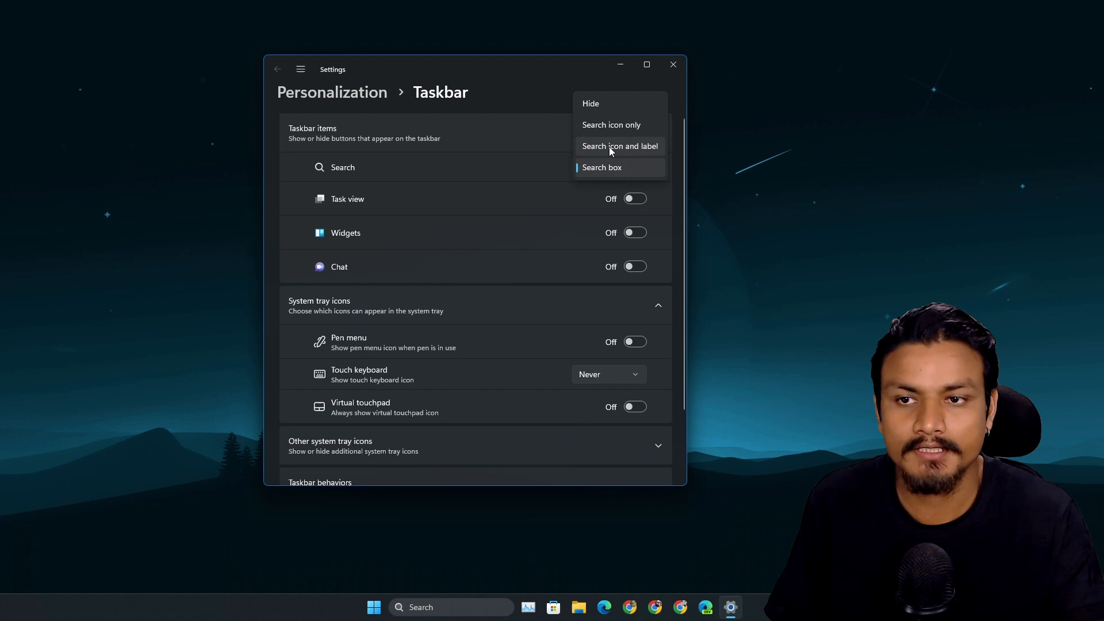
Switch search to icon and label, try 'dfdfd', then hide search from the taskbar.
left_click(618, 146)
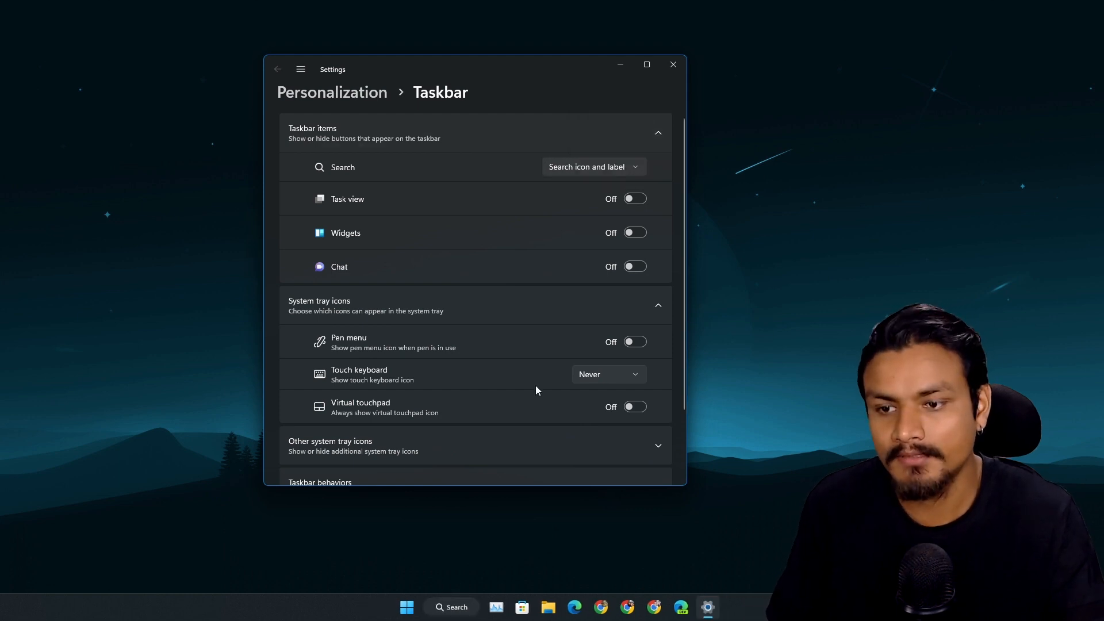
left_click(450, 607)
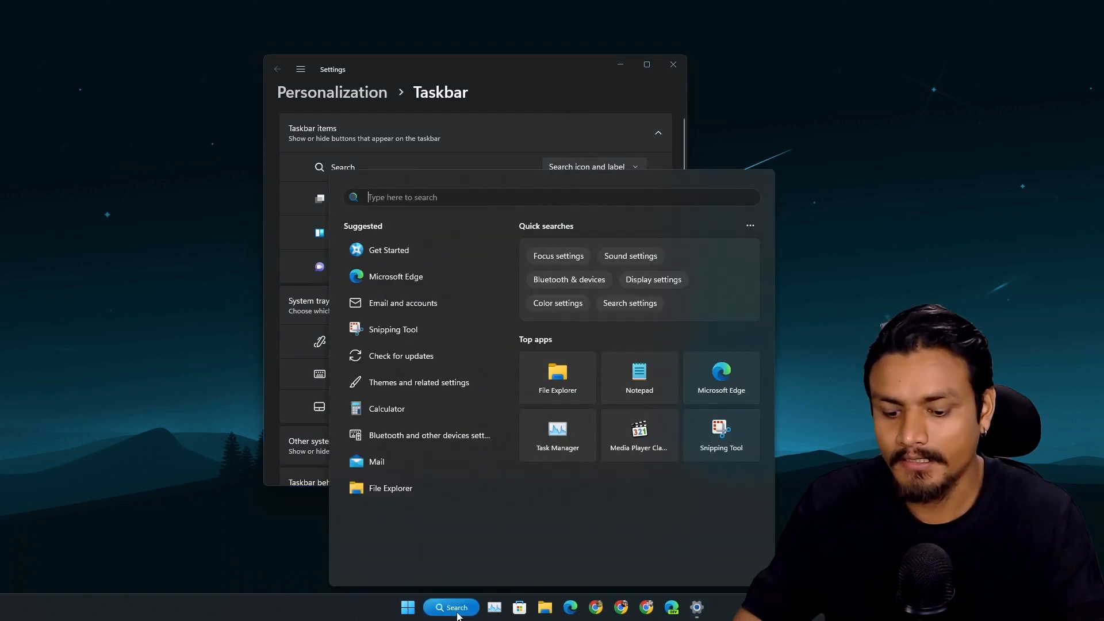
type("dfdfd")
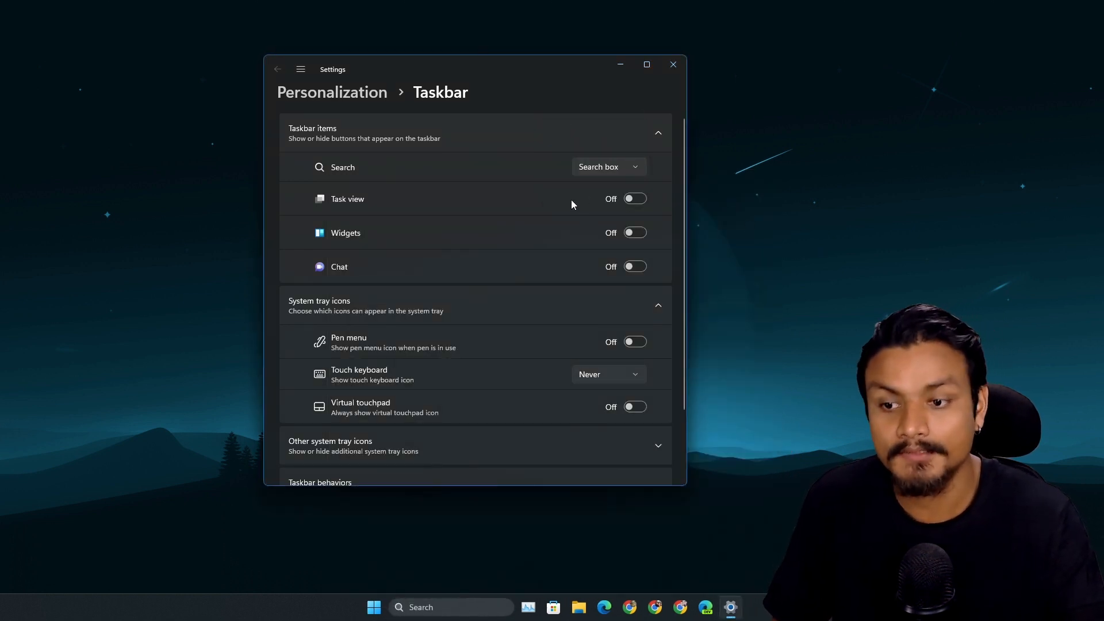
left_click(607, 166)
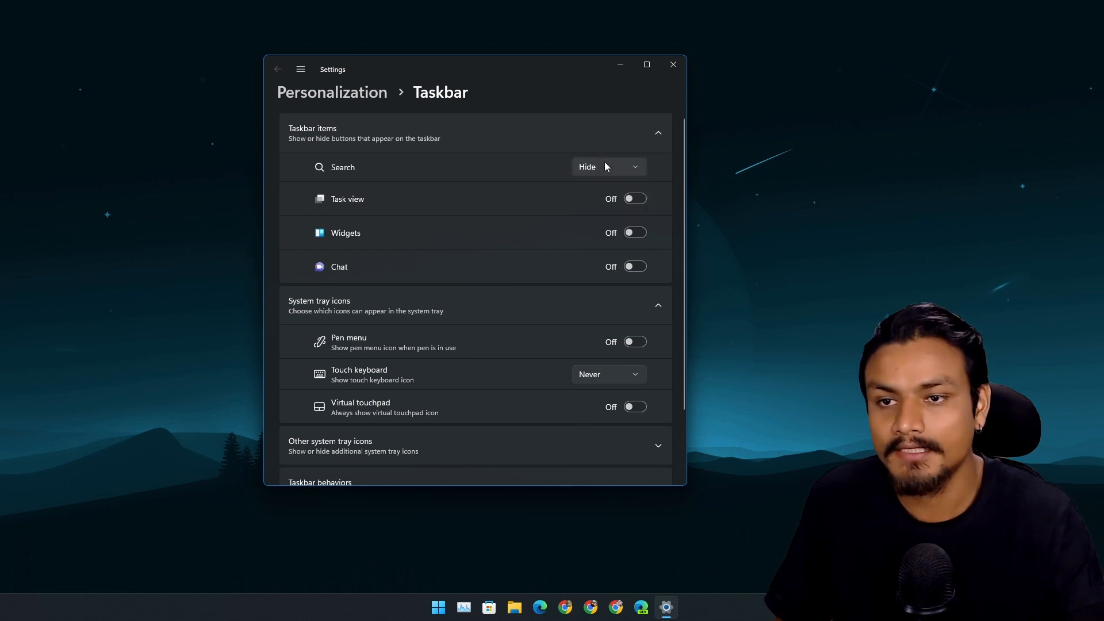
left_click(607, 167)
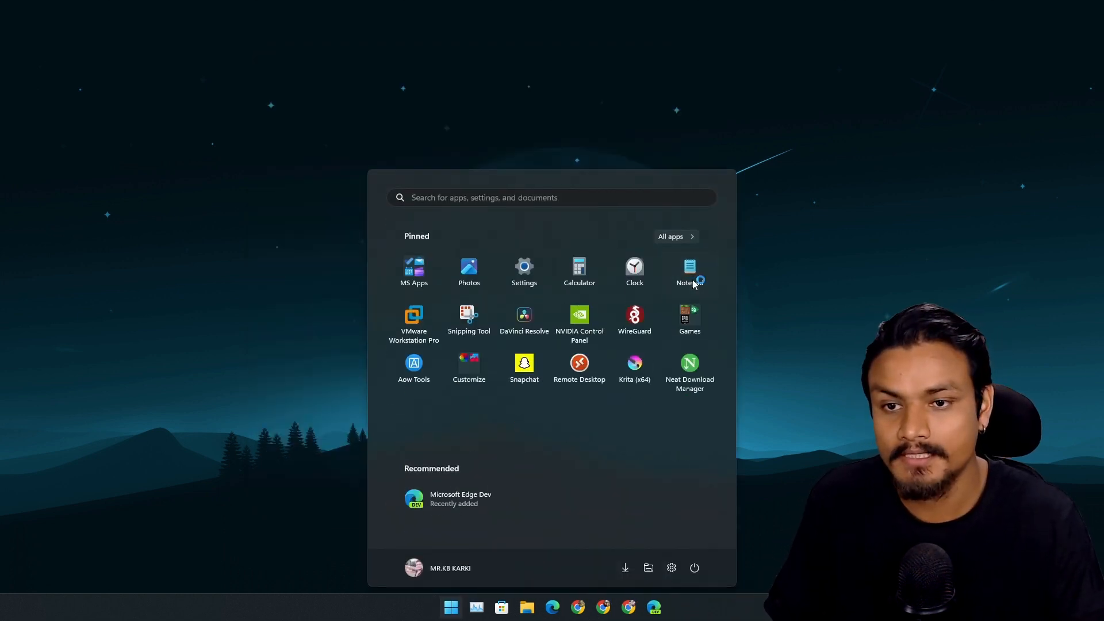
Launch Notepad with a second untitled tab, then start Microsoft Store from the taskbar.
left_click(689, 272)
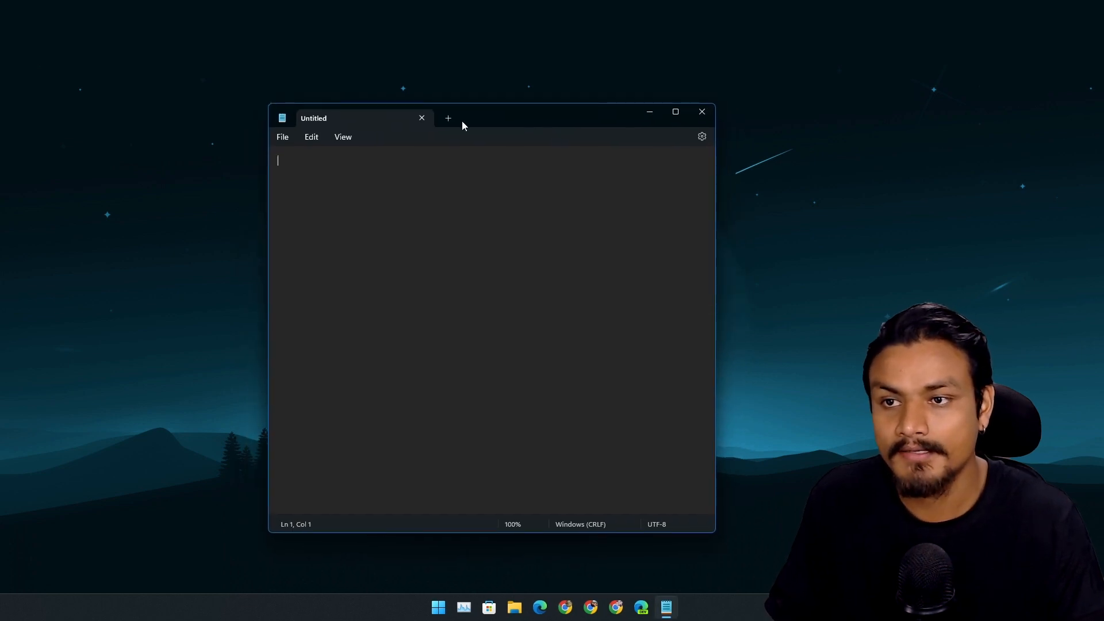
left_click(447, 117)
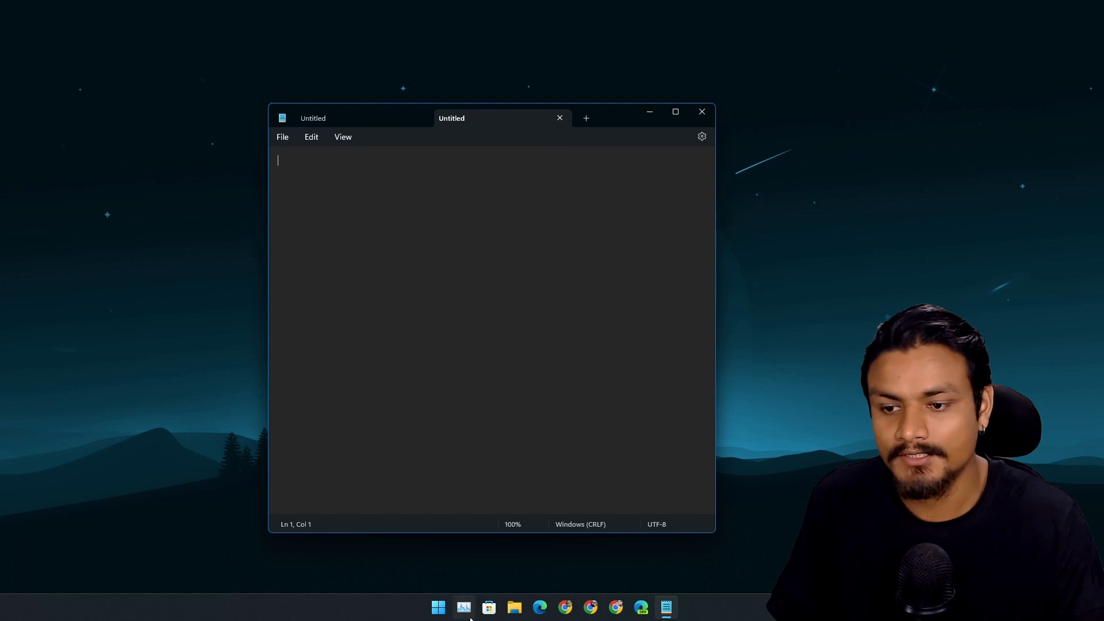
left_click(487, 607)
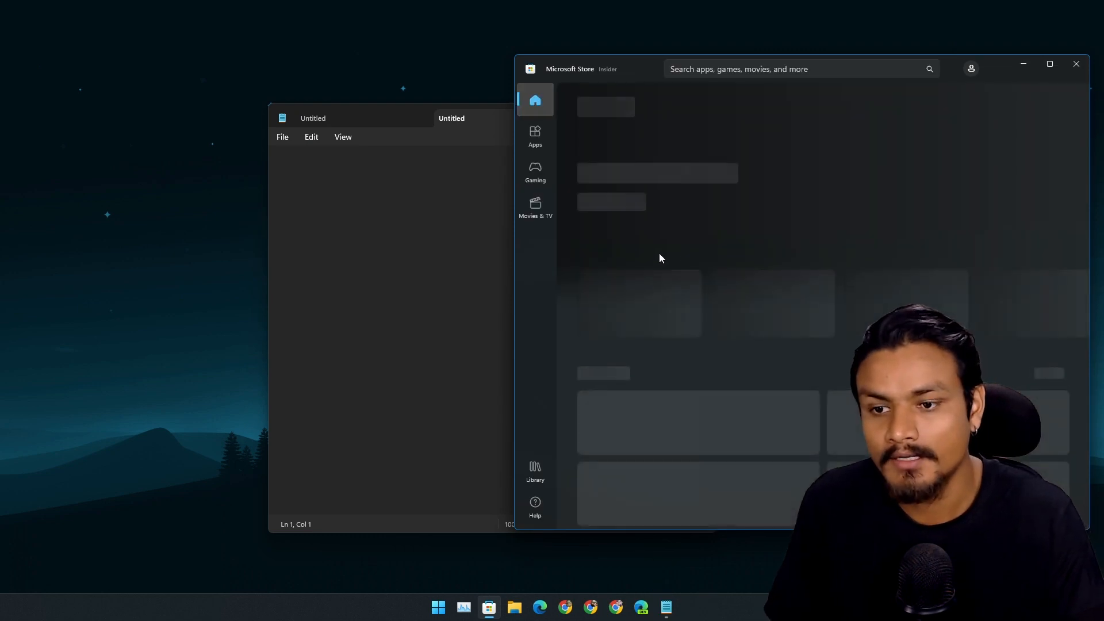
Let the Microsoft Store home page load.
left_click(535, 470)
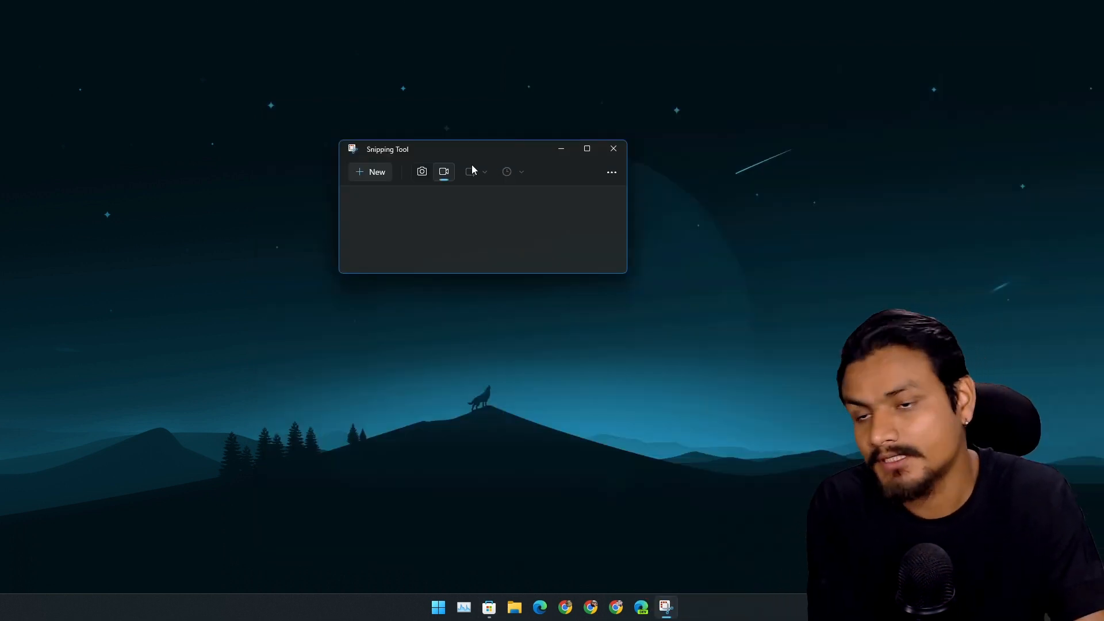
Toggle Snipping Tool to screenshot mode and back to screen recording mode.
left_click(422, 171)
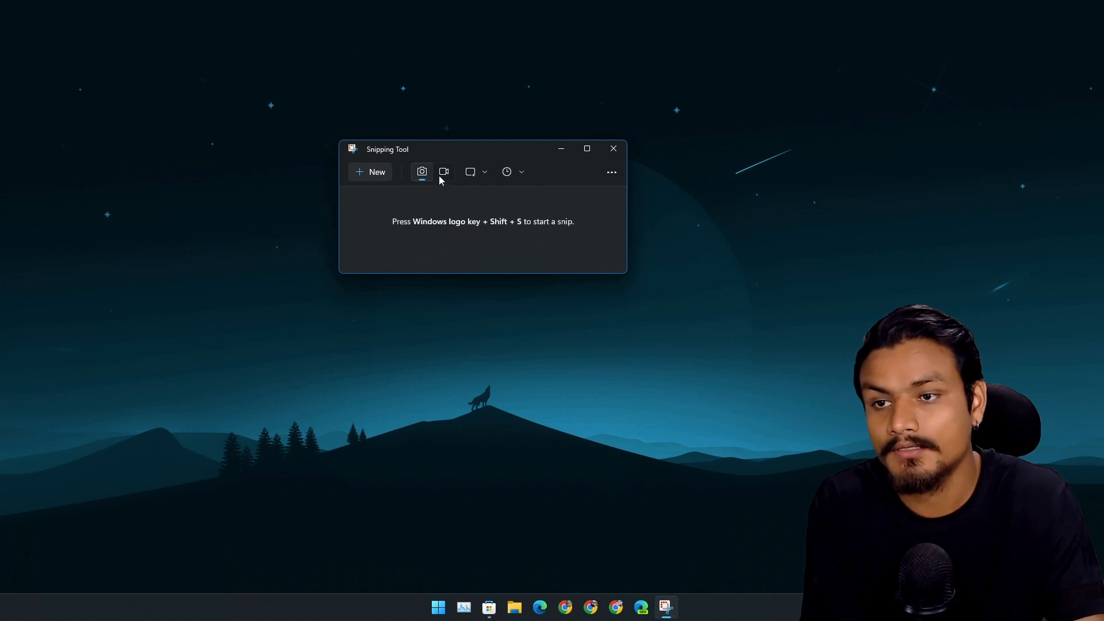
left_click(444, 171)
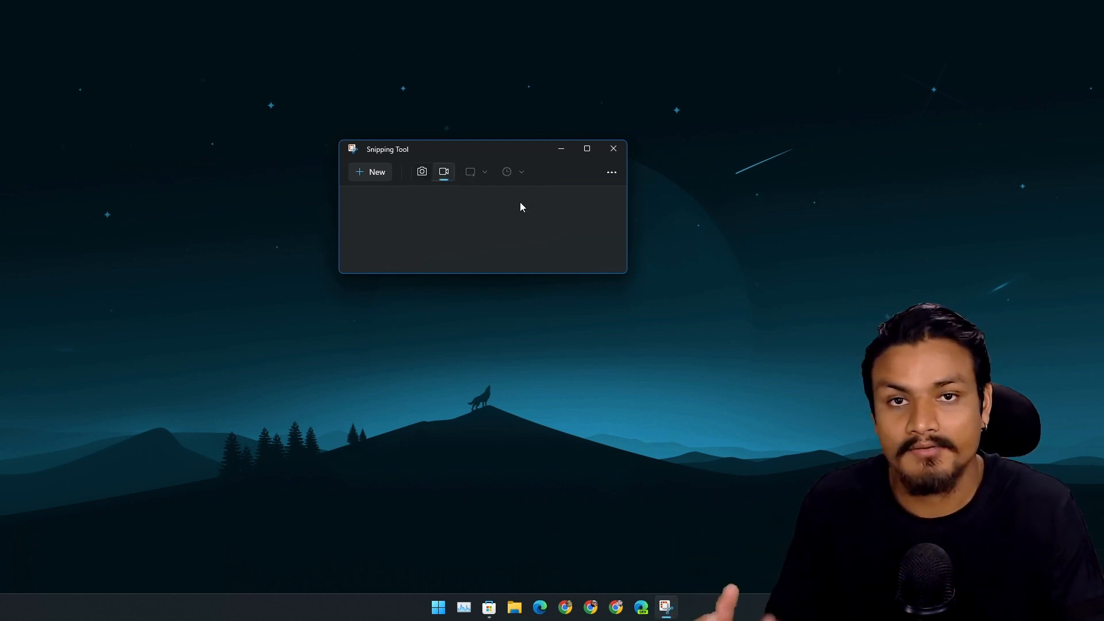
left_click(487, 607)
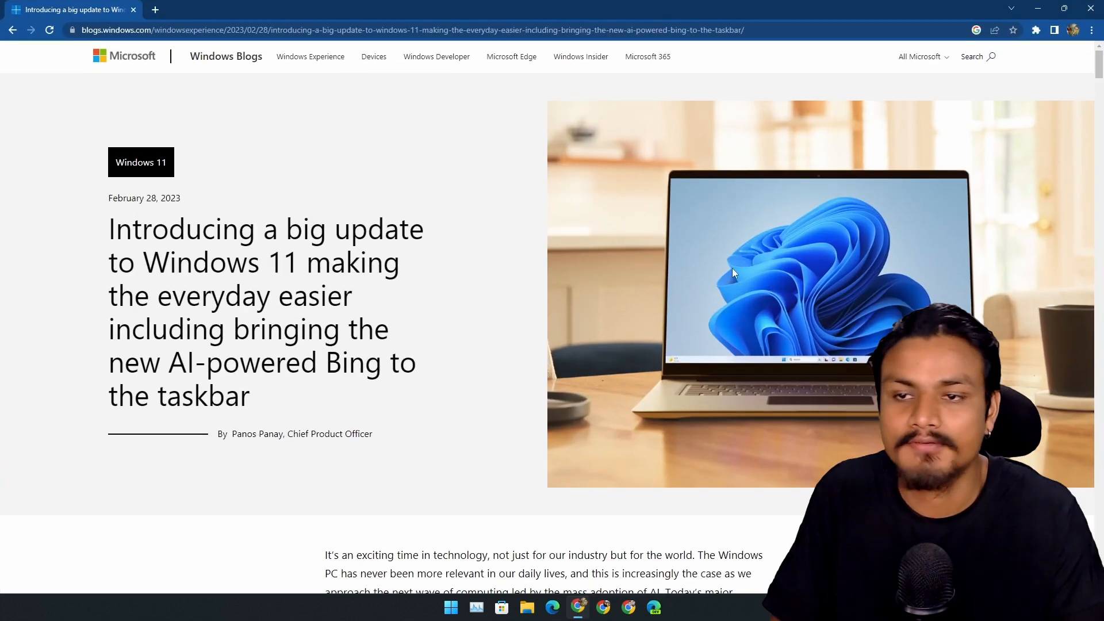
Scroll the Windows Blogs article down to the additional new features section.
scroll("down", 3)
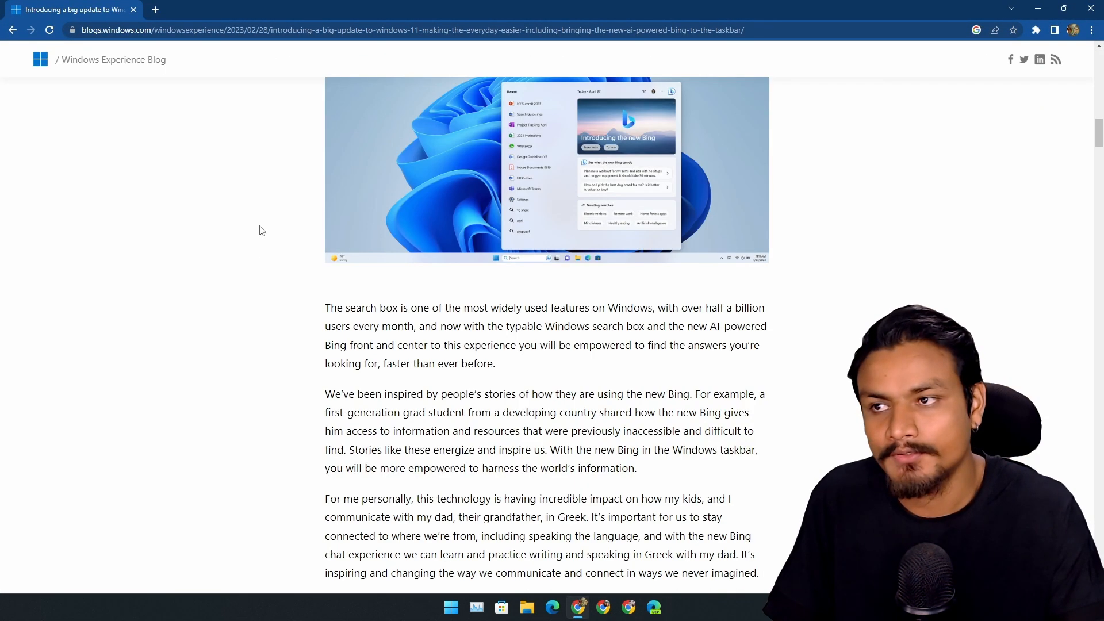
scroll("down", 3)
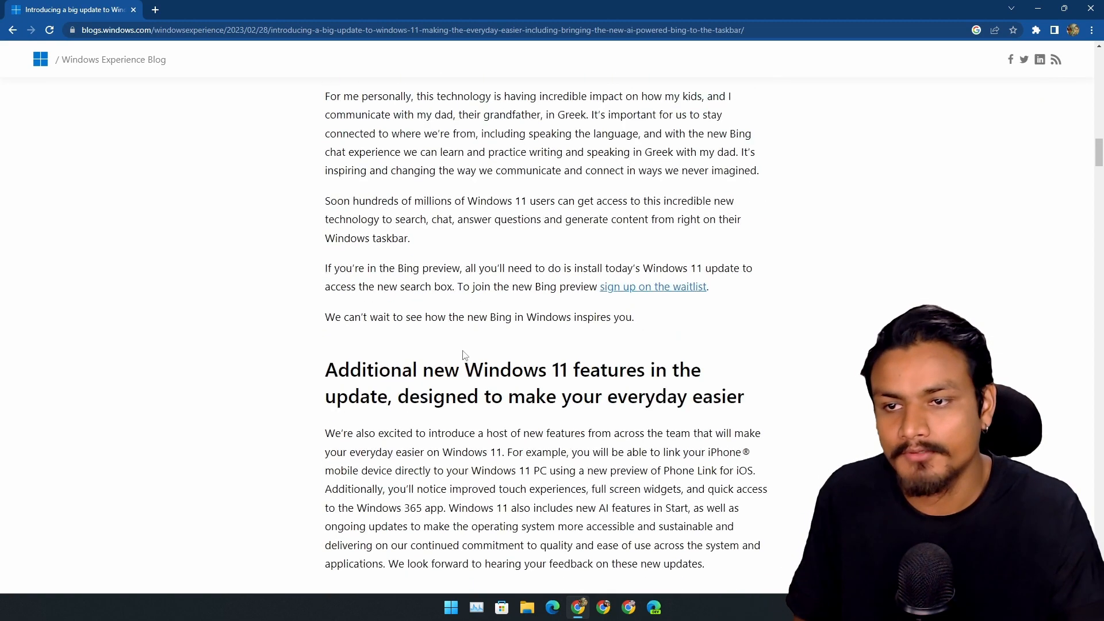
scroll("down", 3)
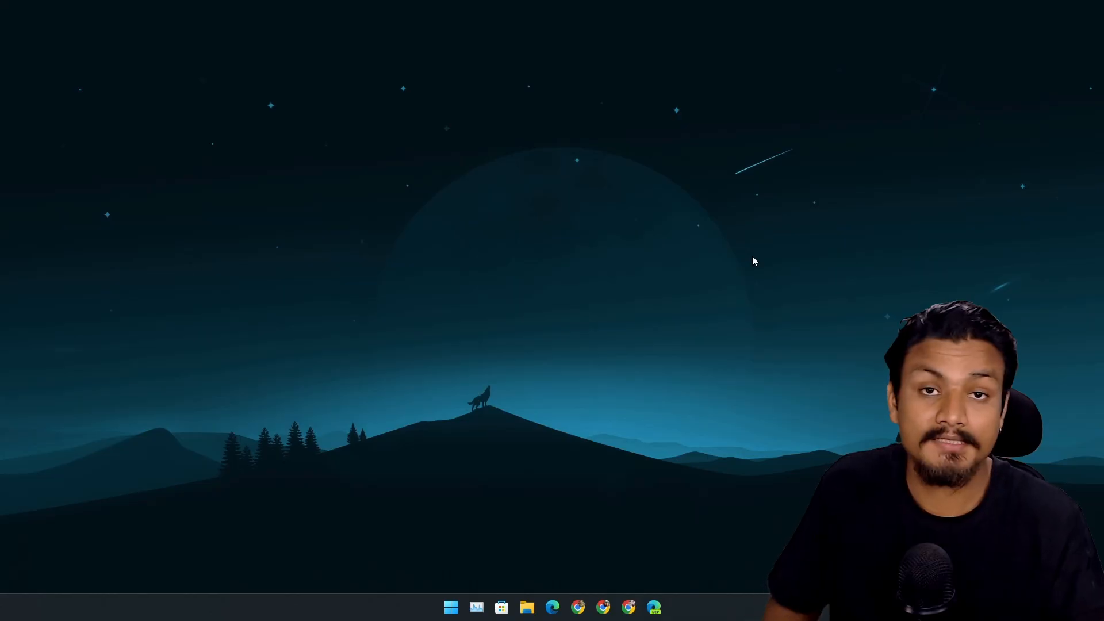
mouse_move(769, 313)
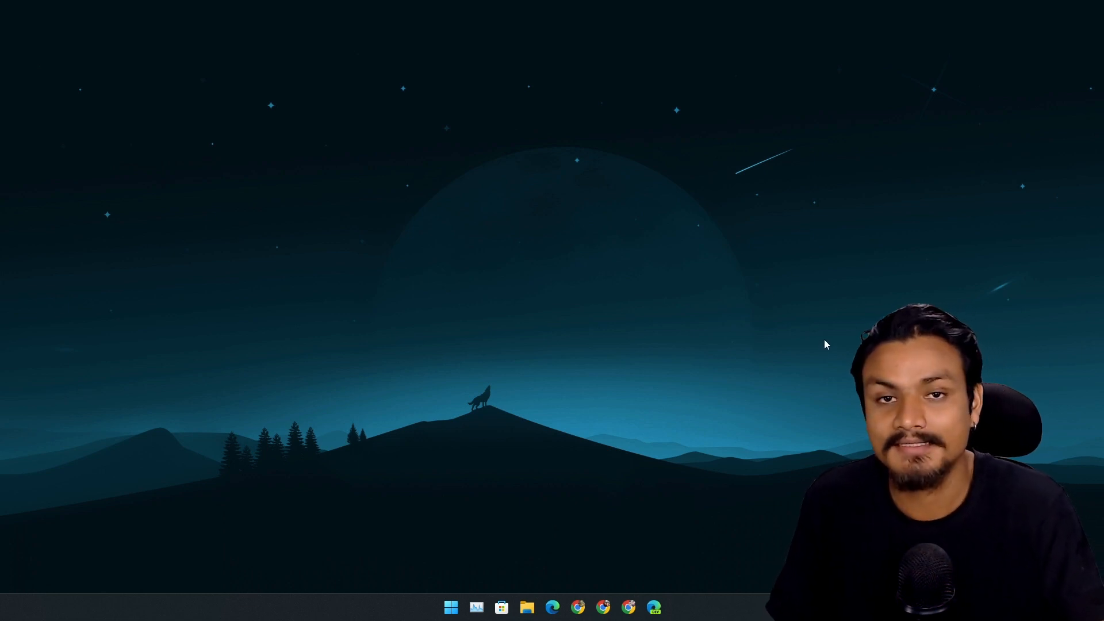
mouse_move(813, 368)
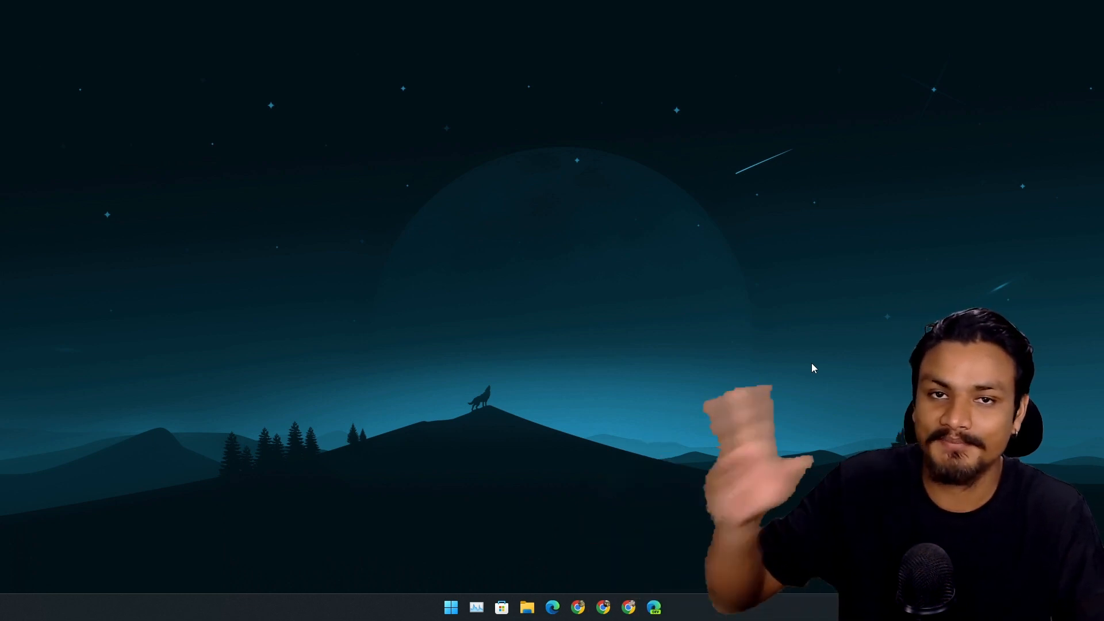